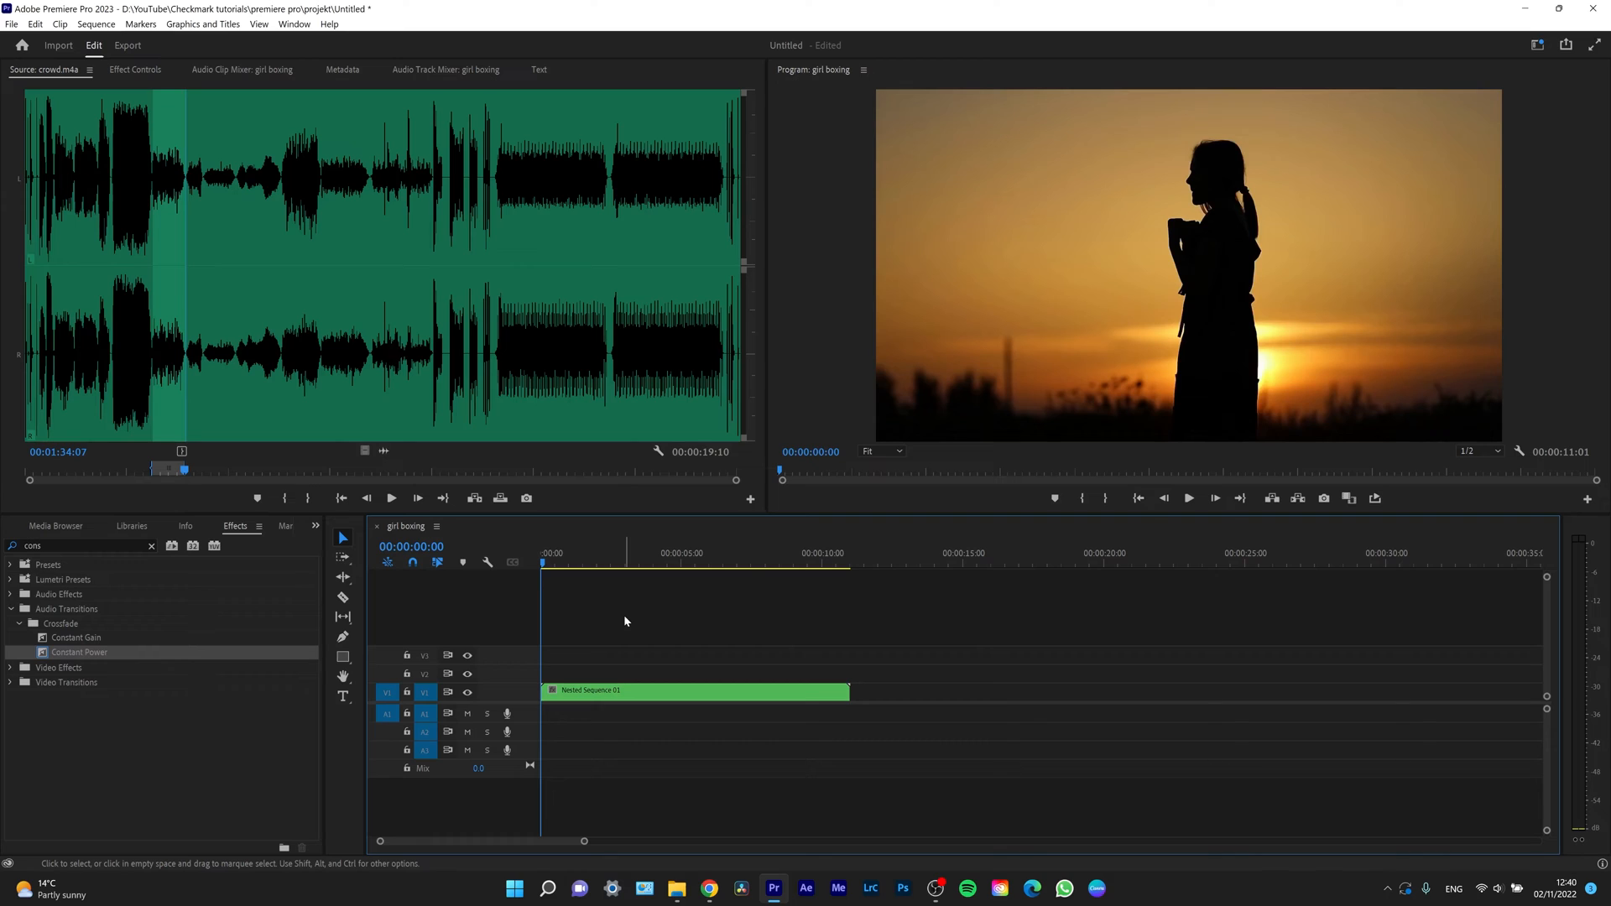
mouse_move(581, 578)
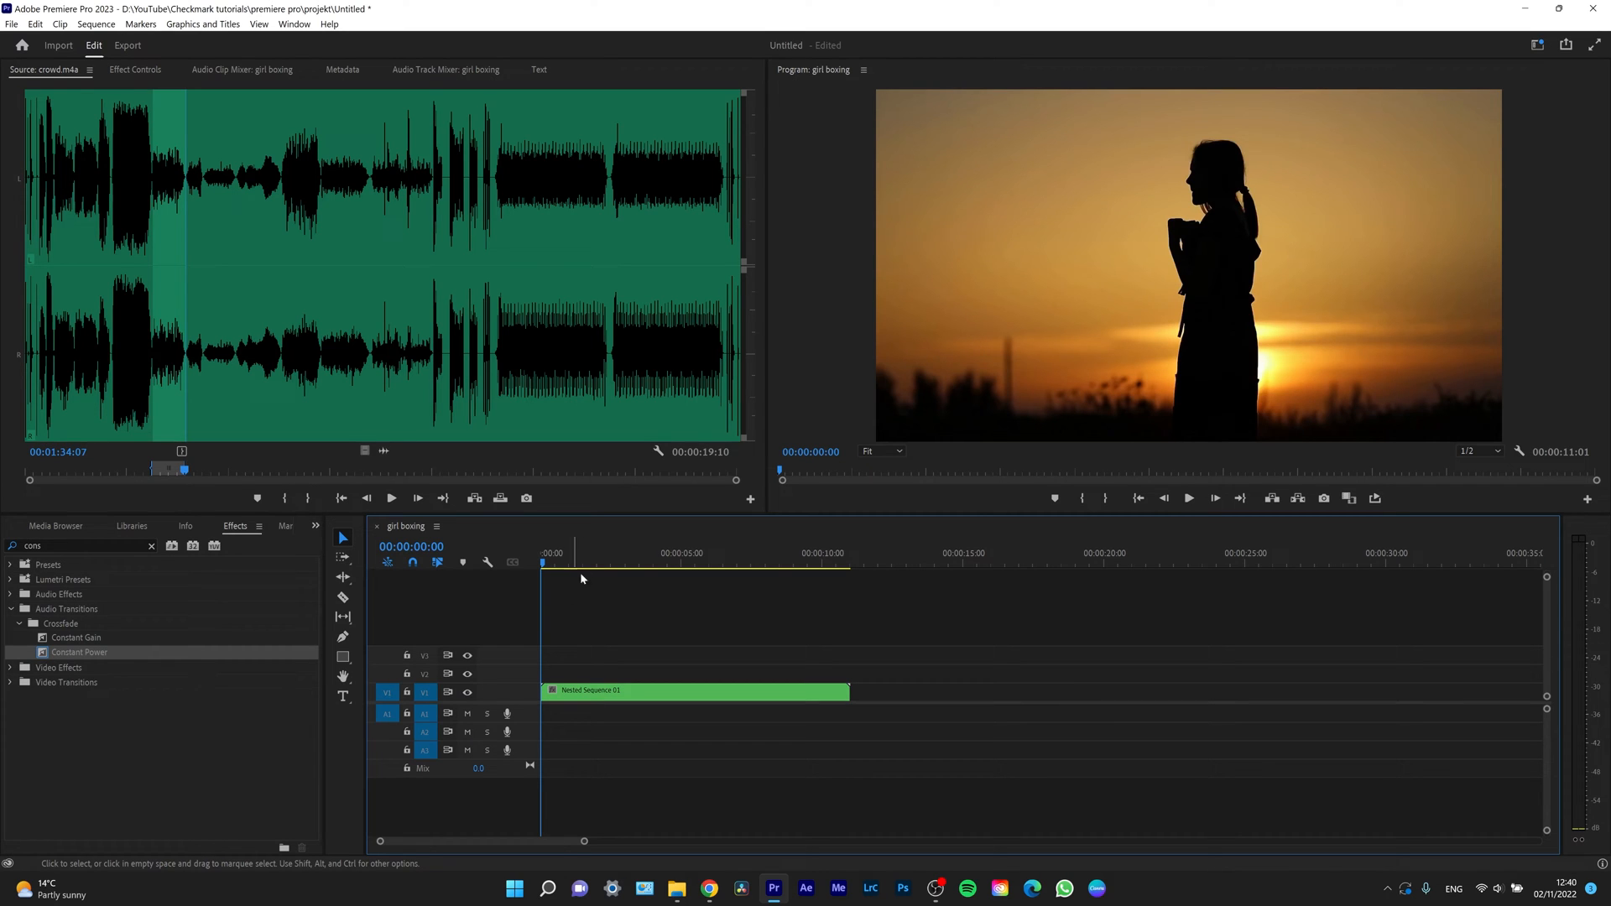
- Set the nested boxing clip's Speed/Duration to 50% speed, doubling it to about 22 seconds
left_click(694, 690)
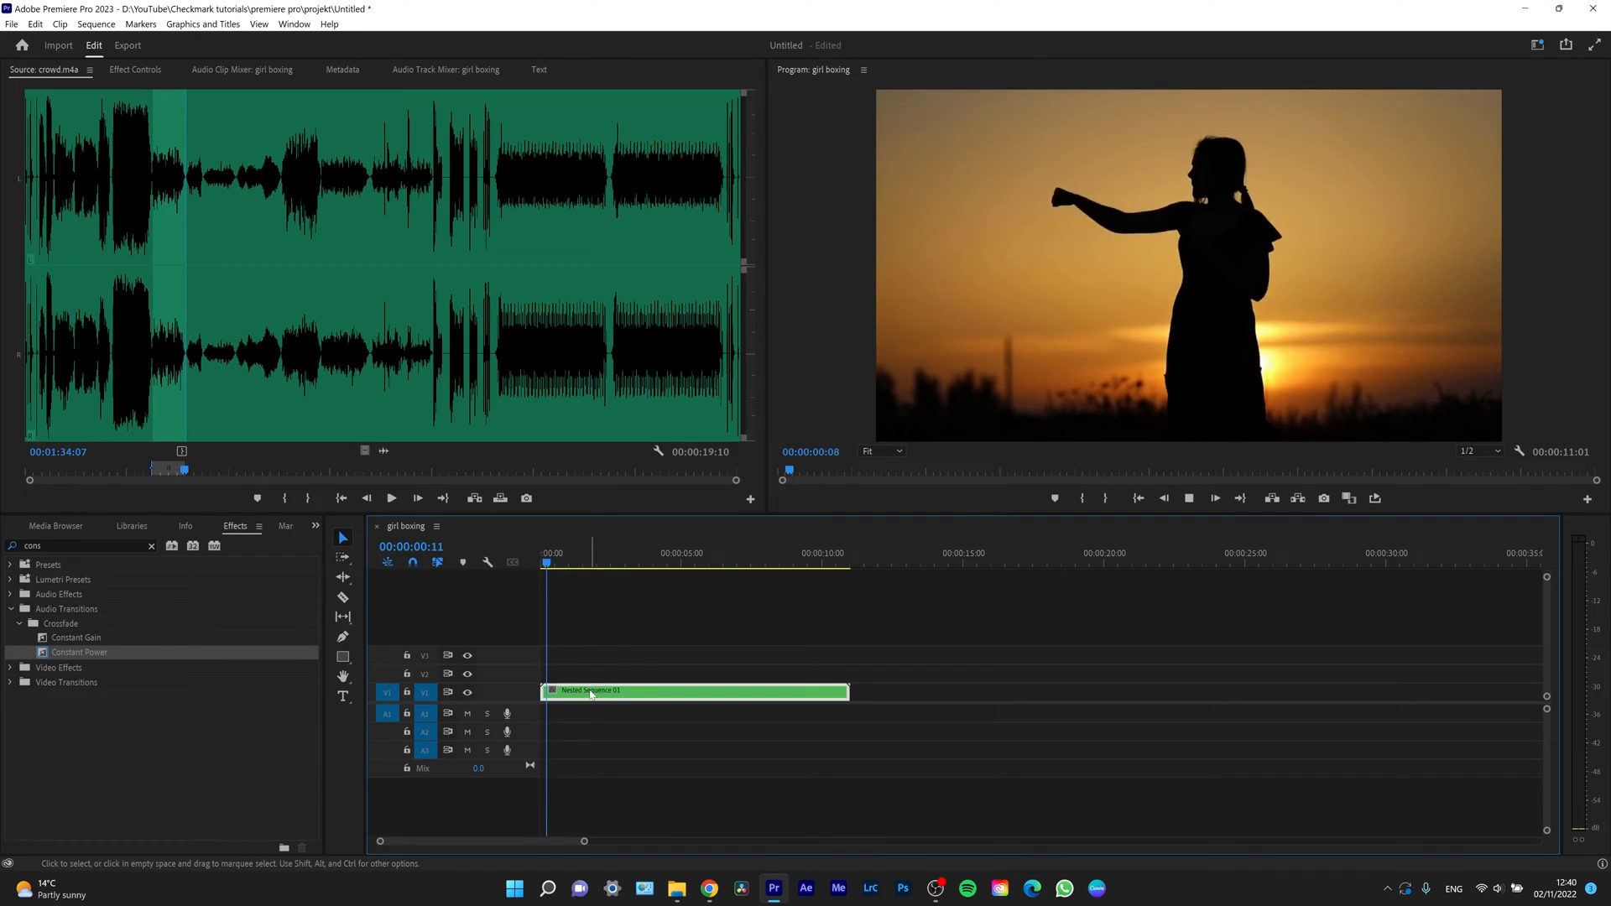
left_click(603, 563)
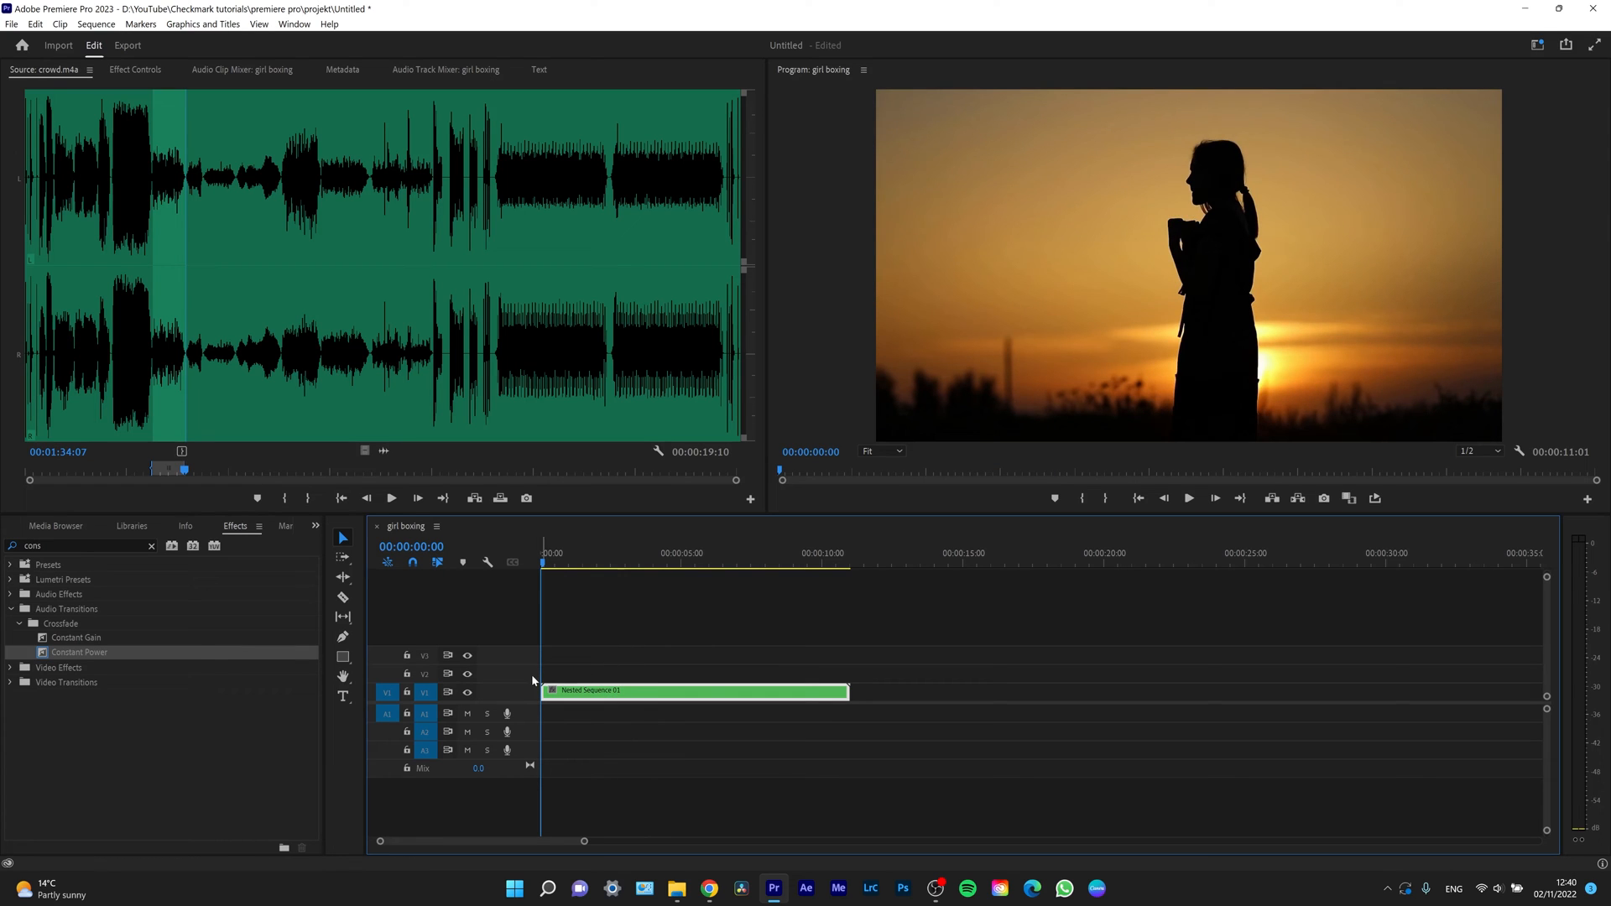
right_click(695, 690)
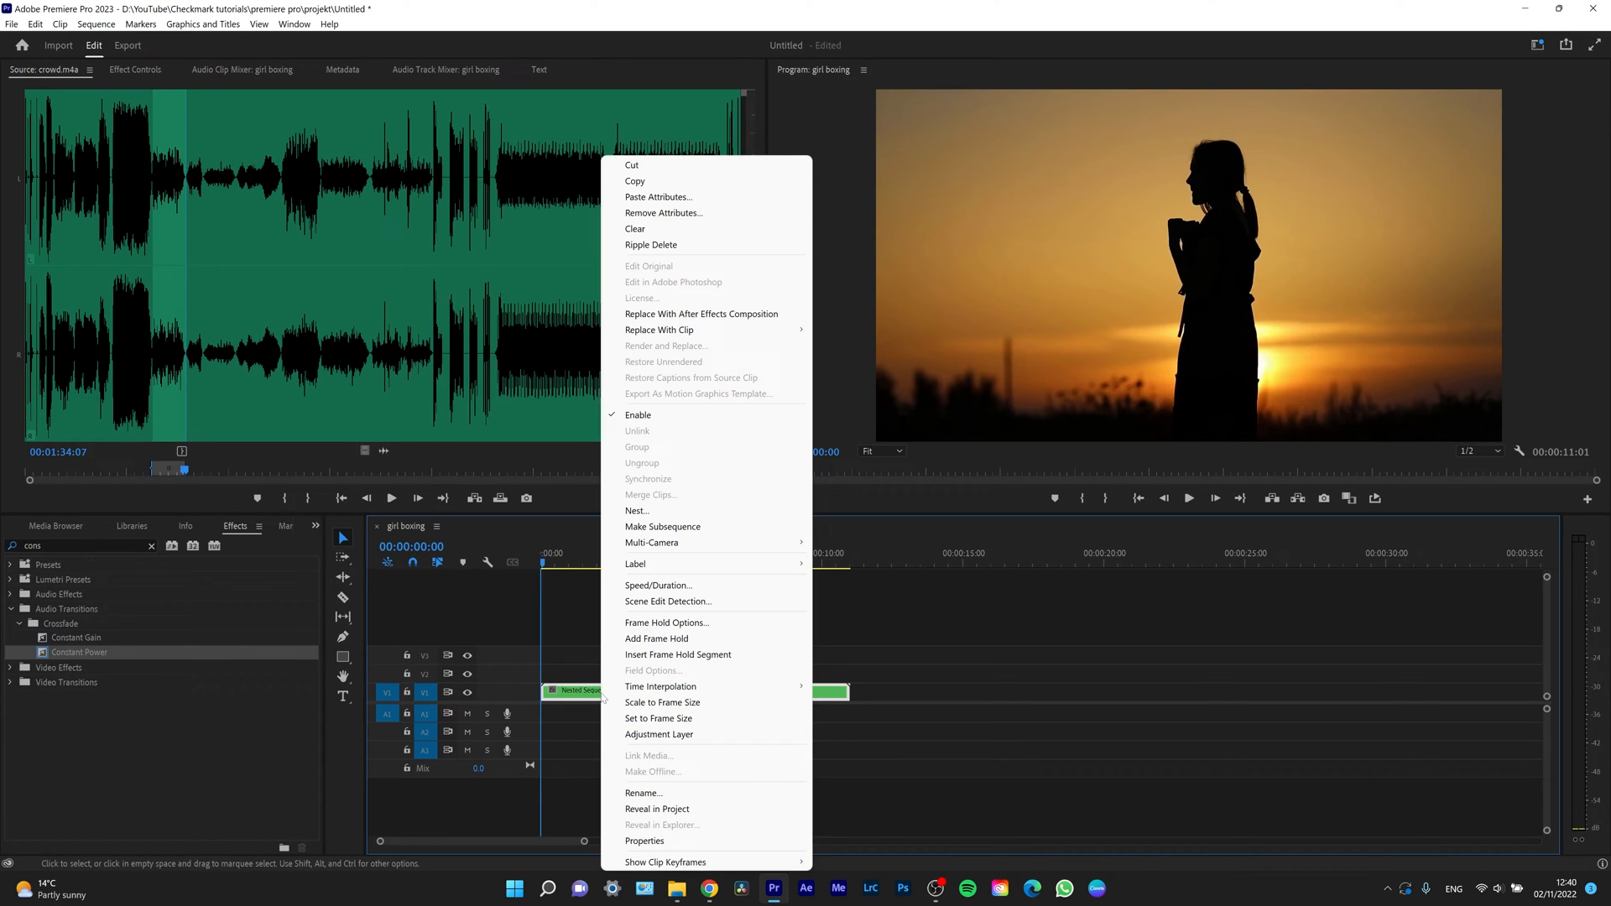
mouse_move(660, 686)
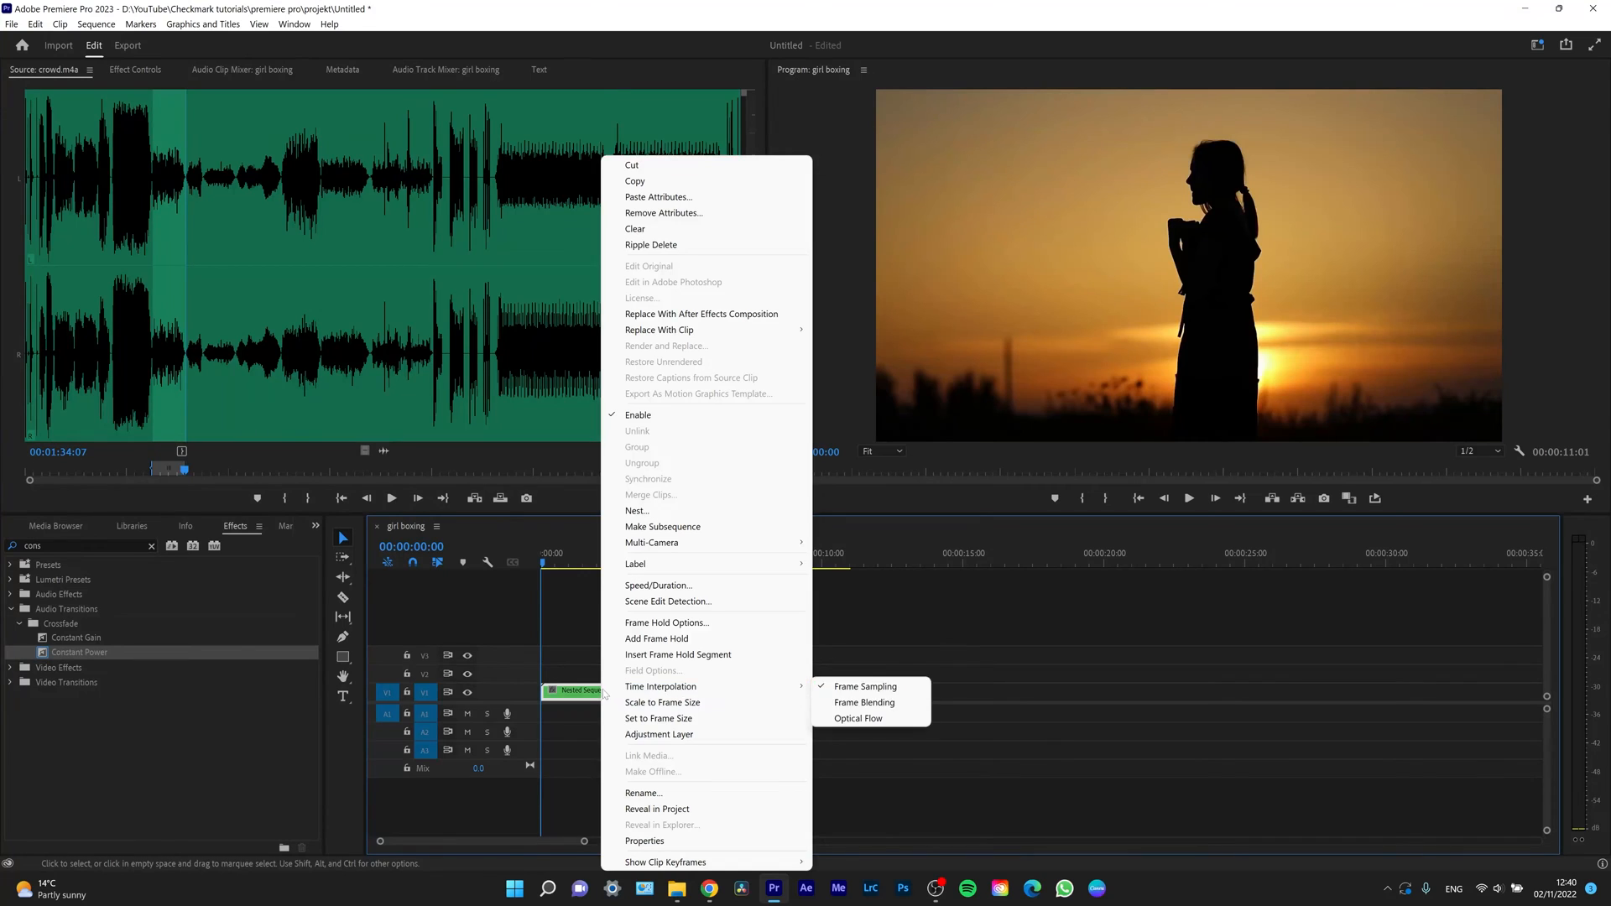
mouse_move(659, 584)
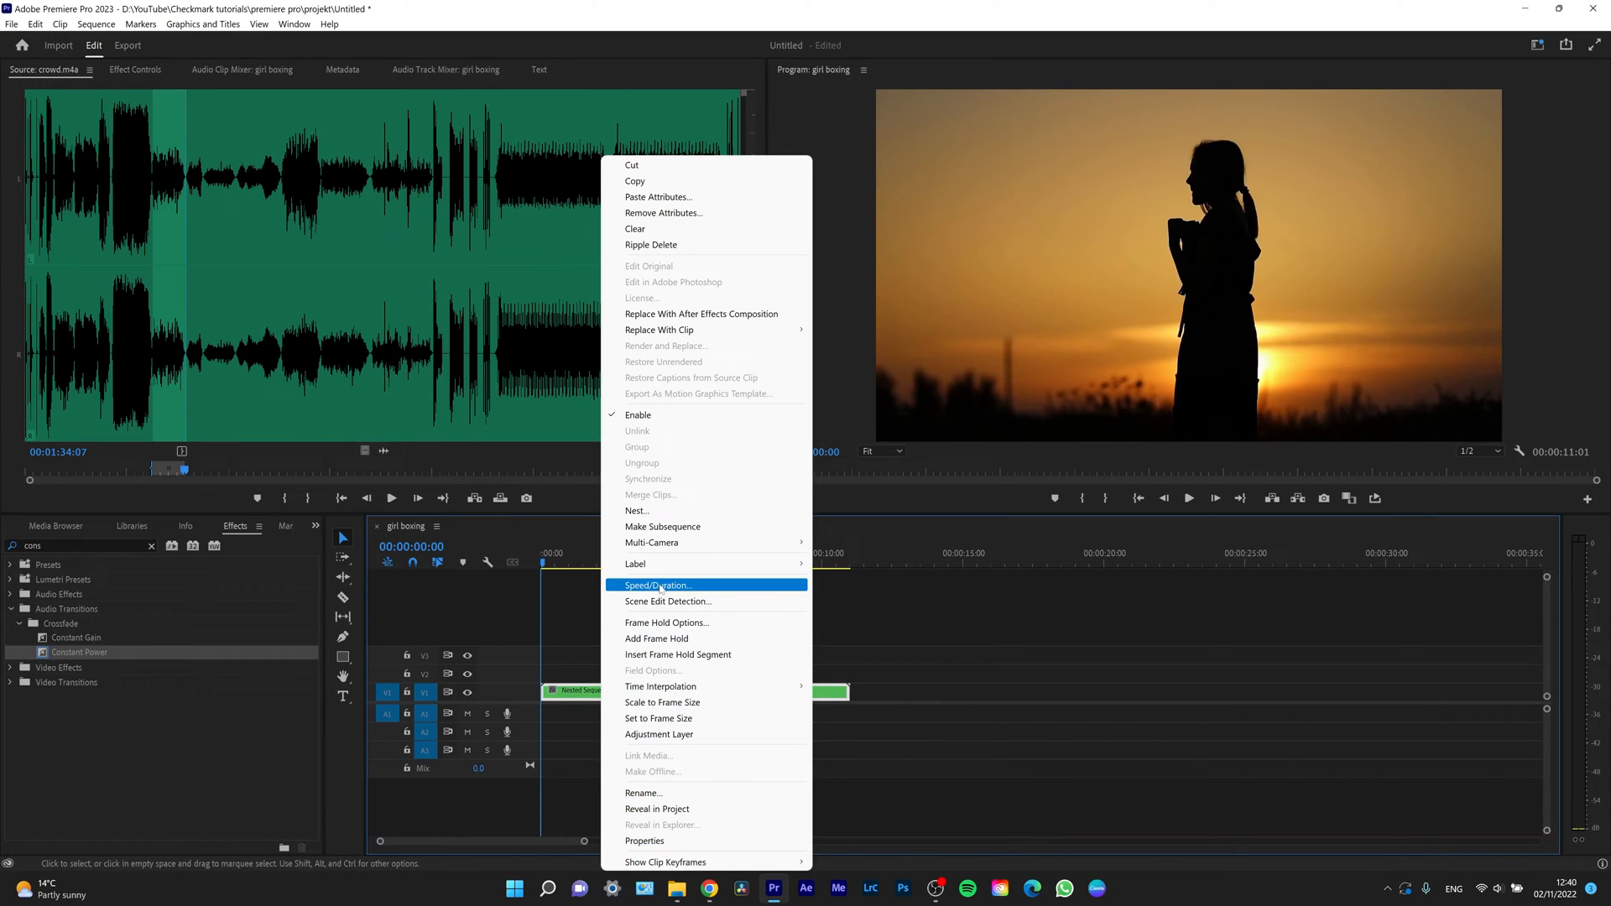
left_click(658, 584)
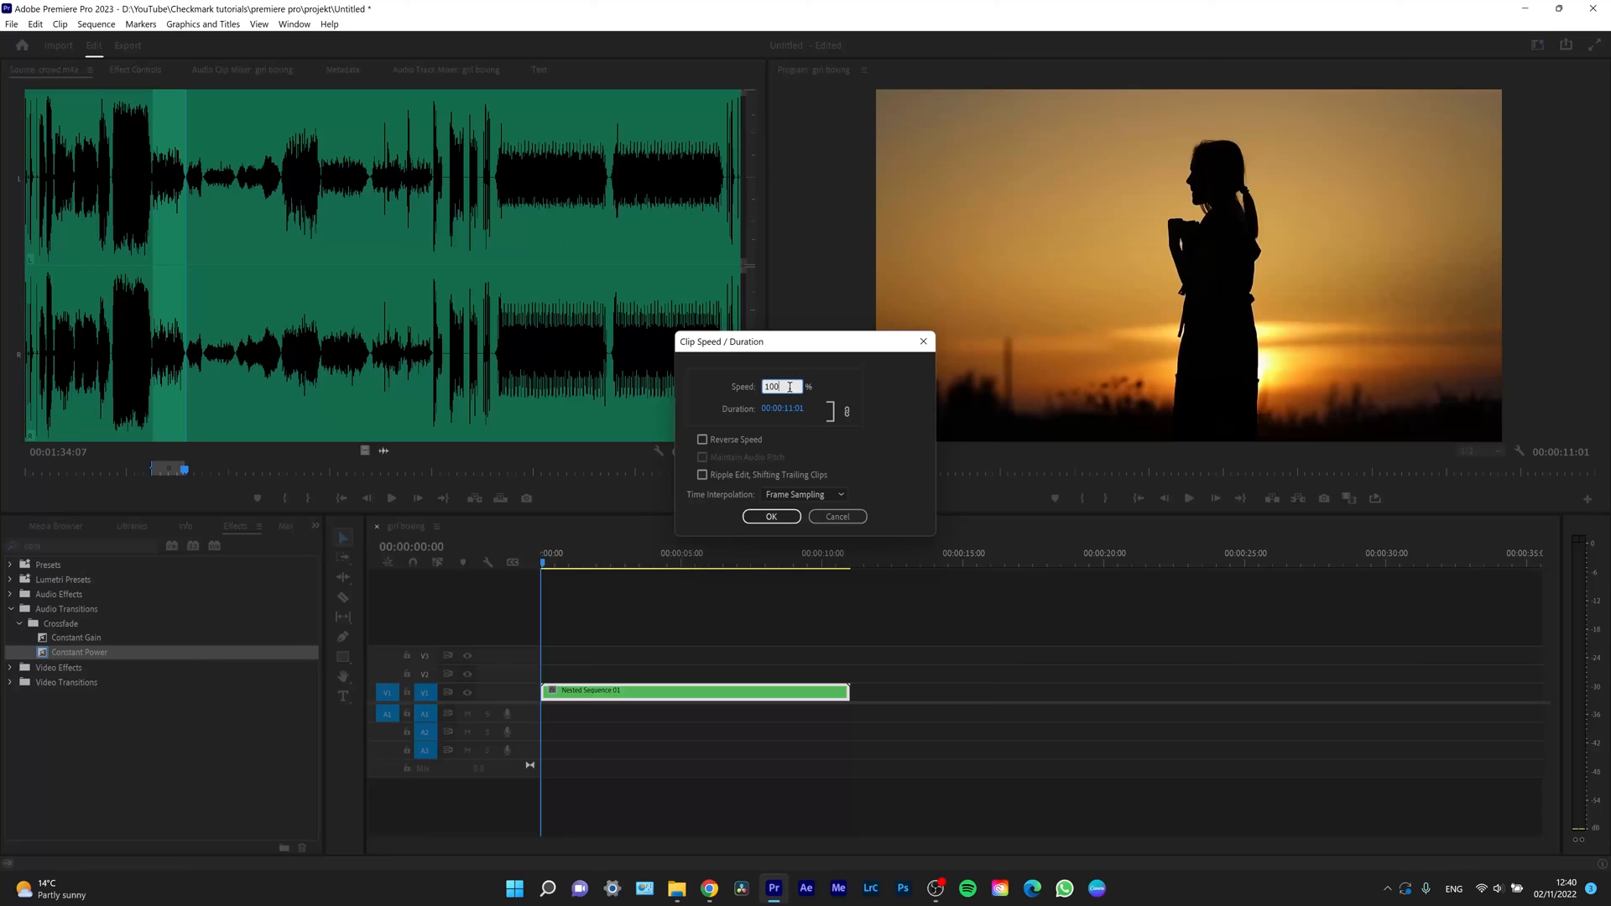
triple_click(781, 386)
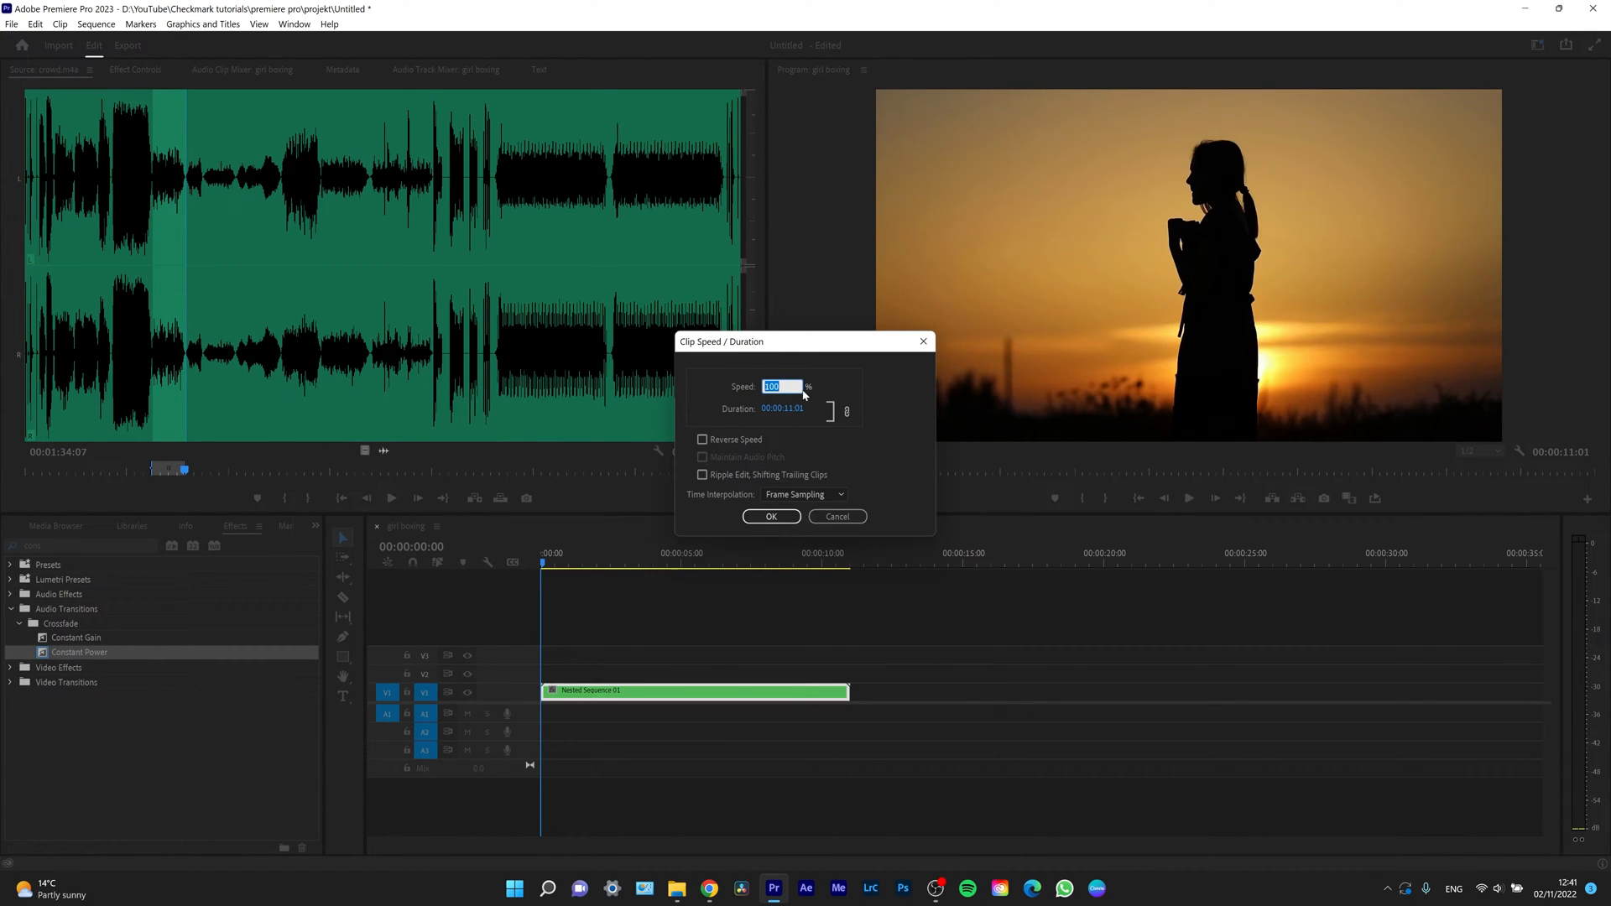
type("50")
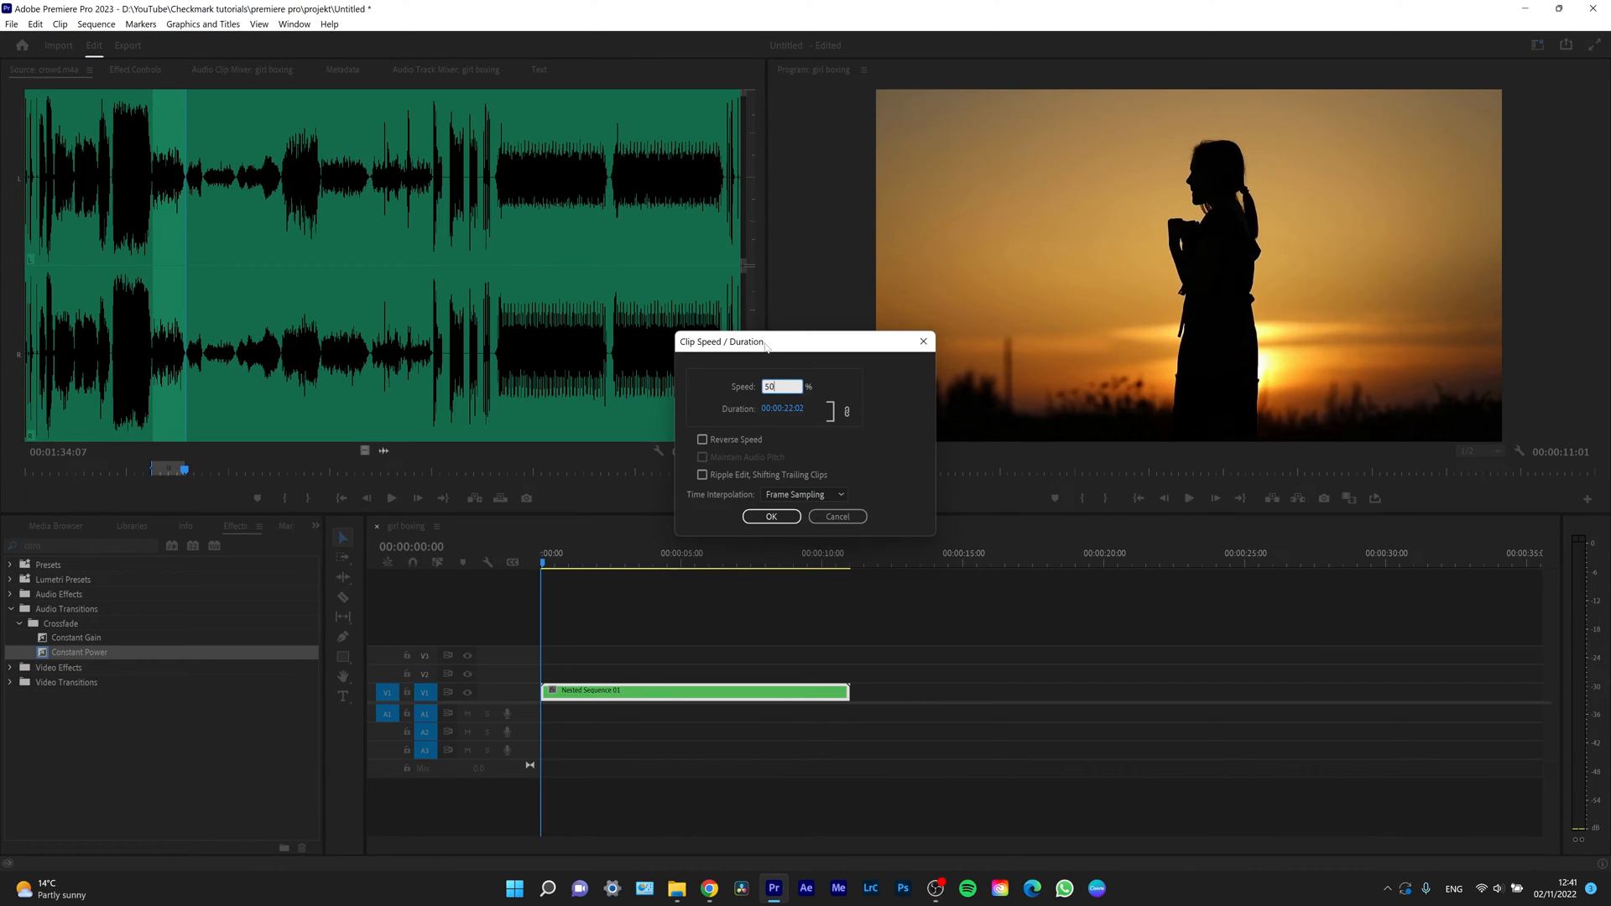
left_click(770, 516)
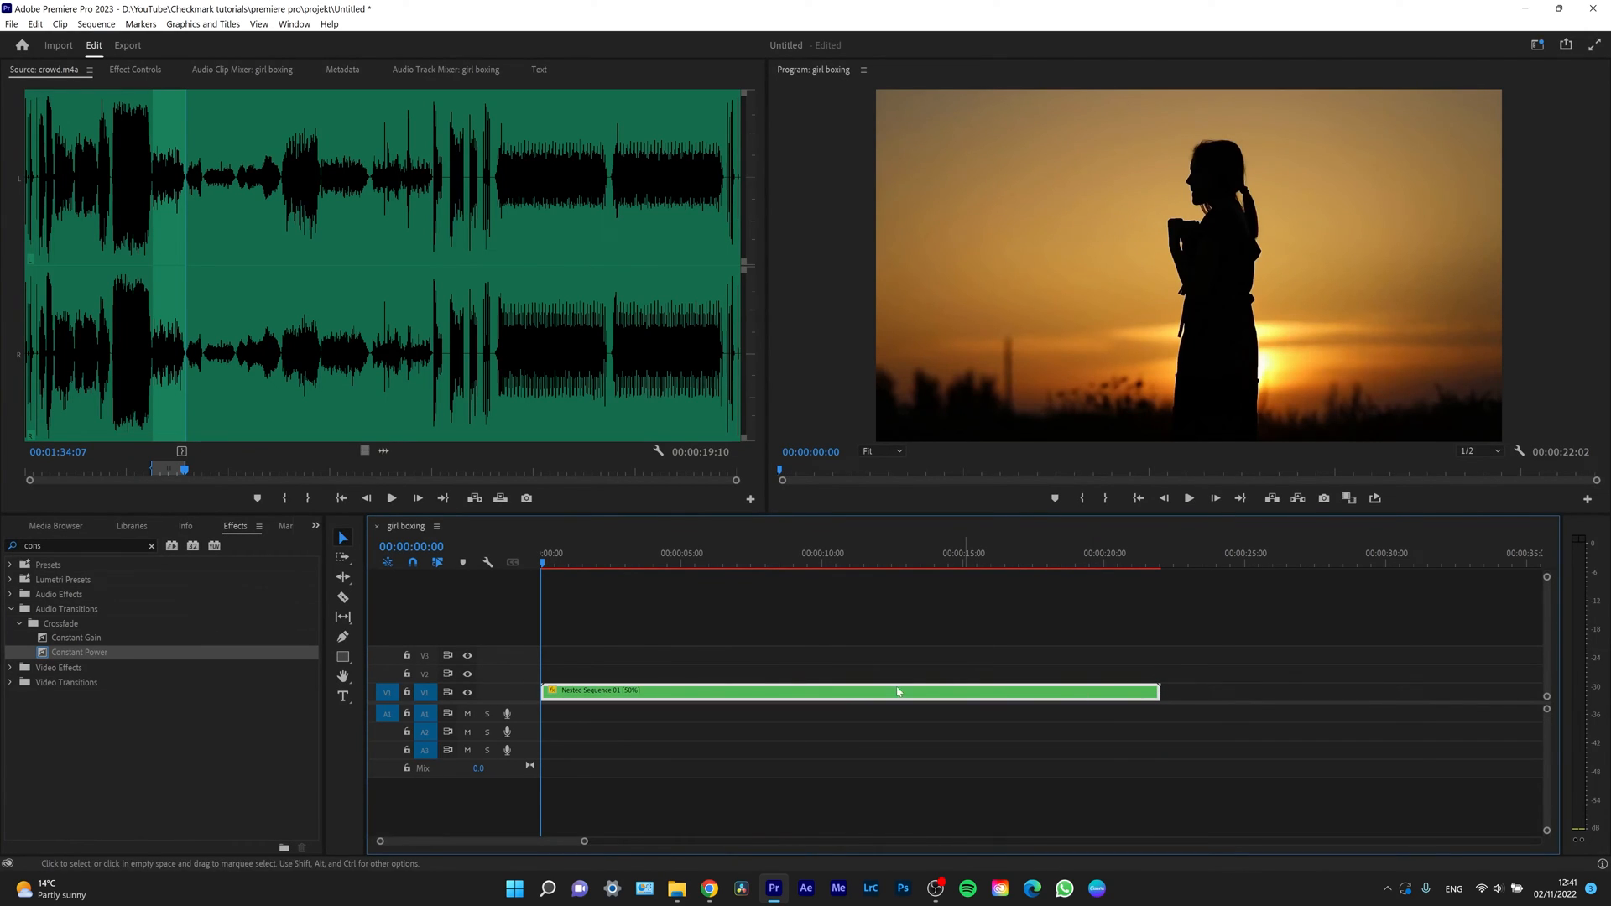
mouse_move(1217, 632)
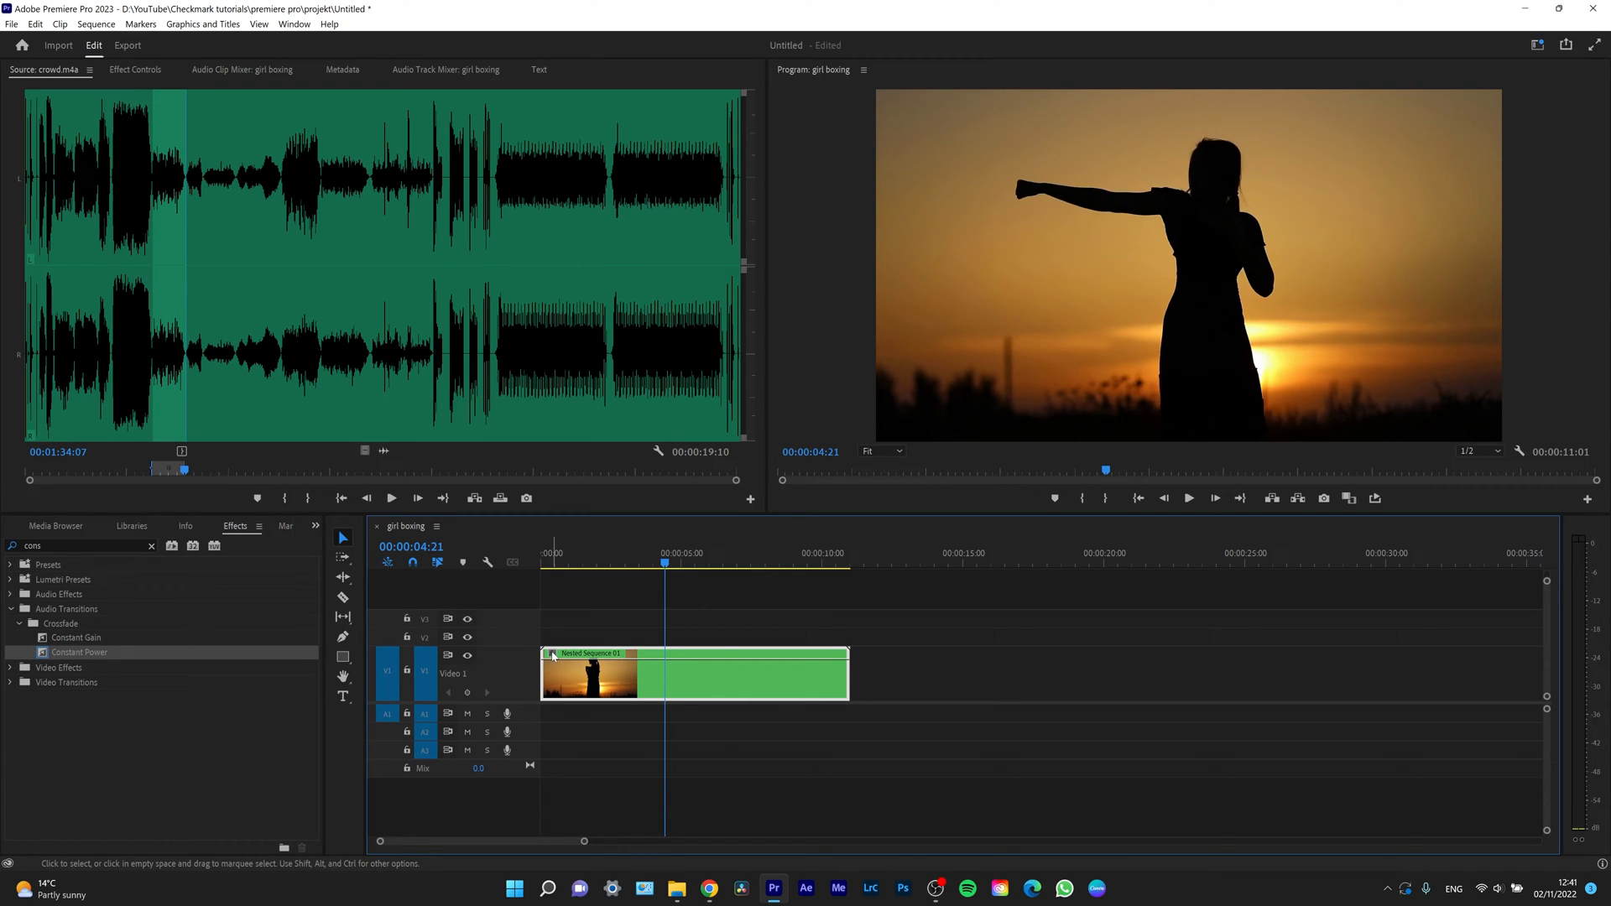
- Show the clip's Time Remapping > Speed line and return the playhead to the start
right_click(591, 678)
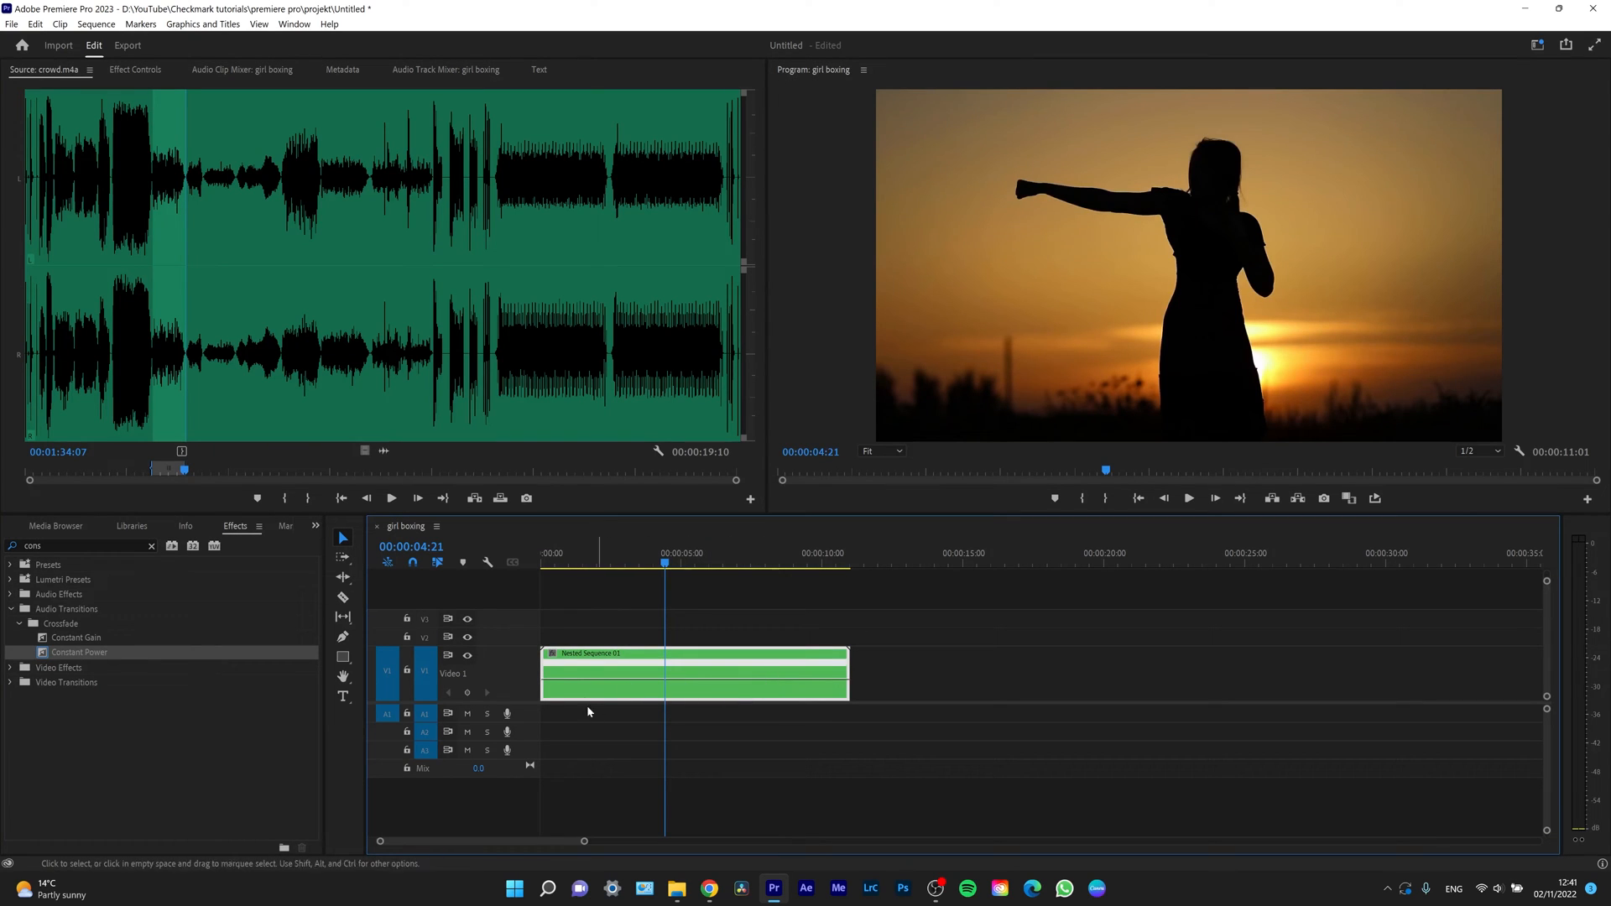
mouse_move(666, 688)
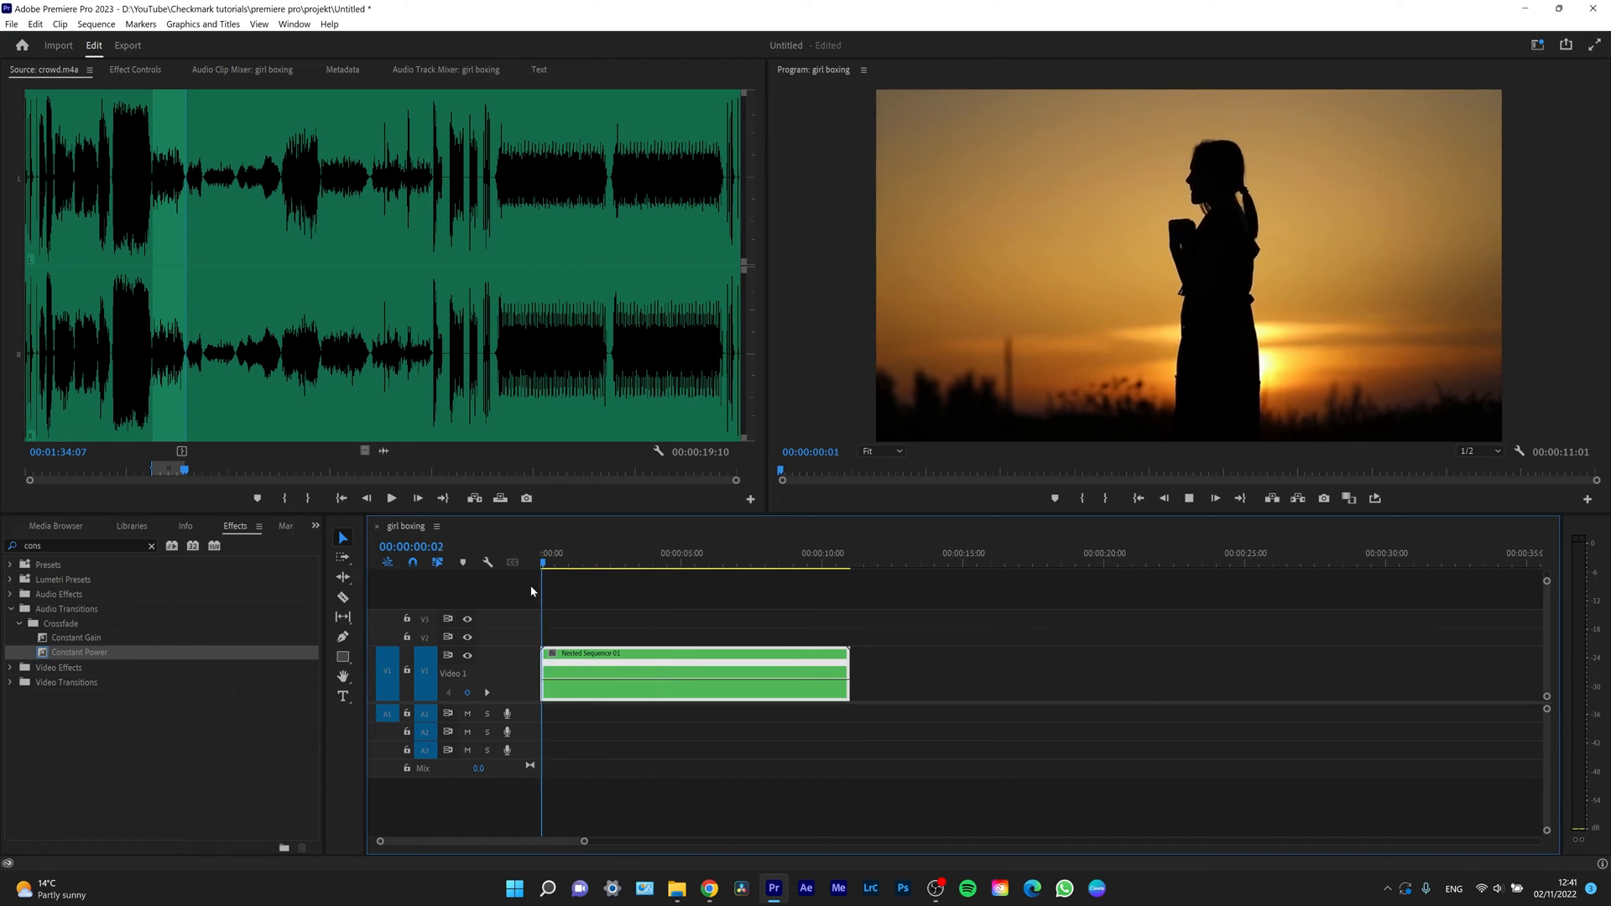
left_click(596, 553)
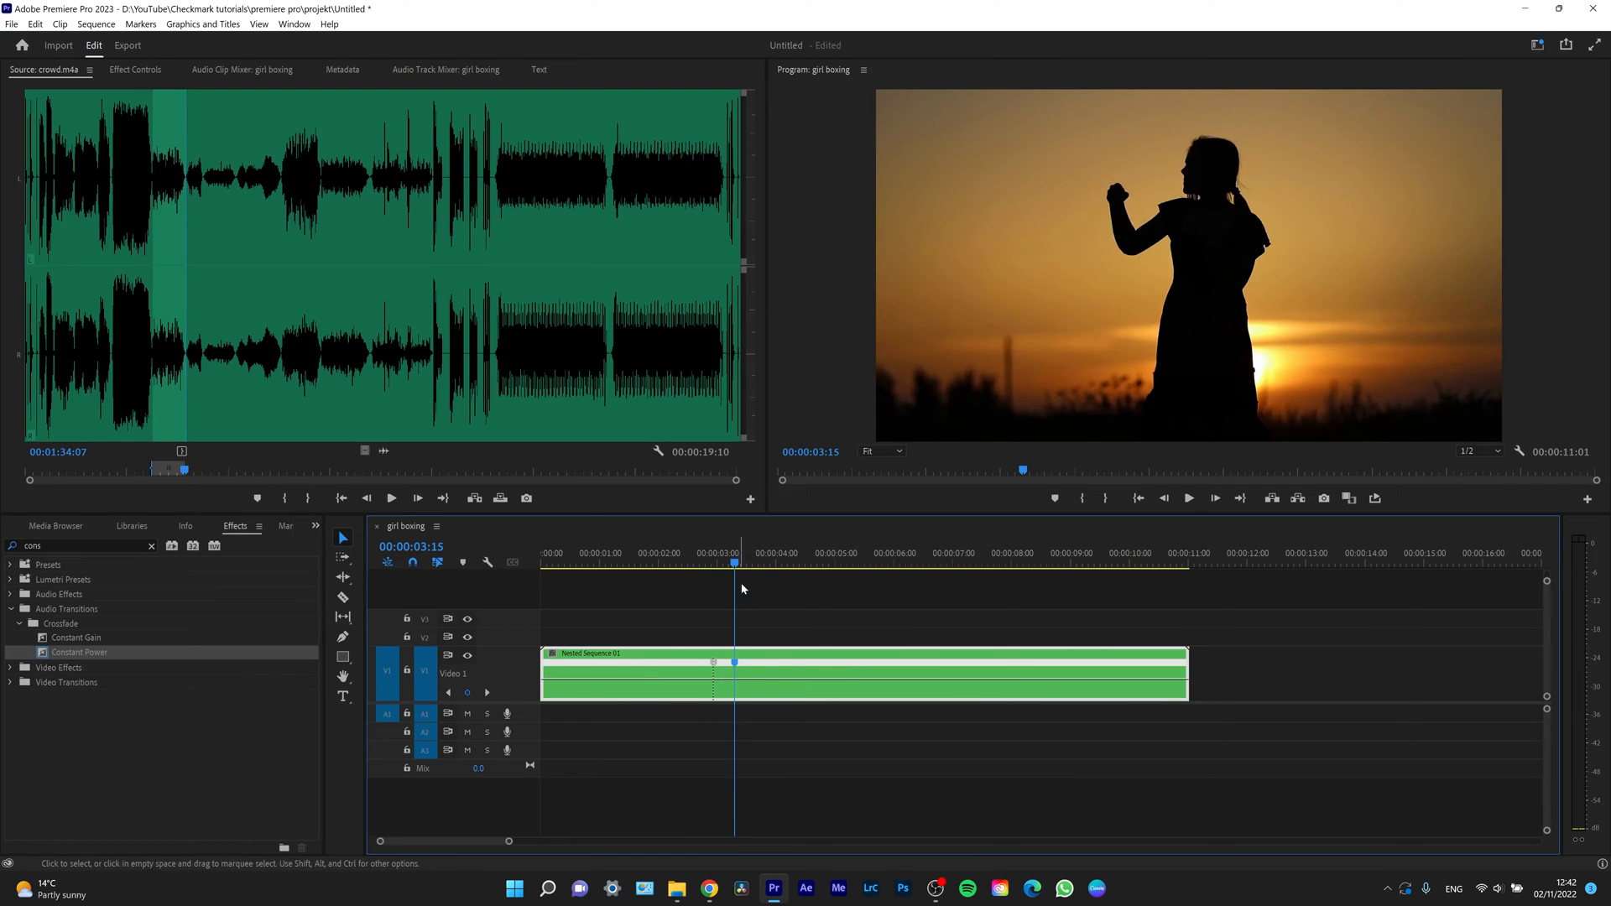
- Drag the speed line down between the punch keyframes, lengthening the clip to about 11:19
left_click(717, 553)
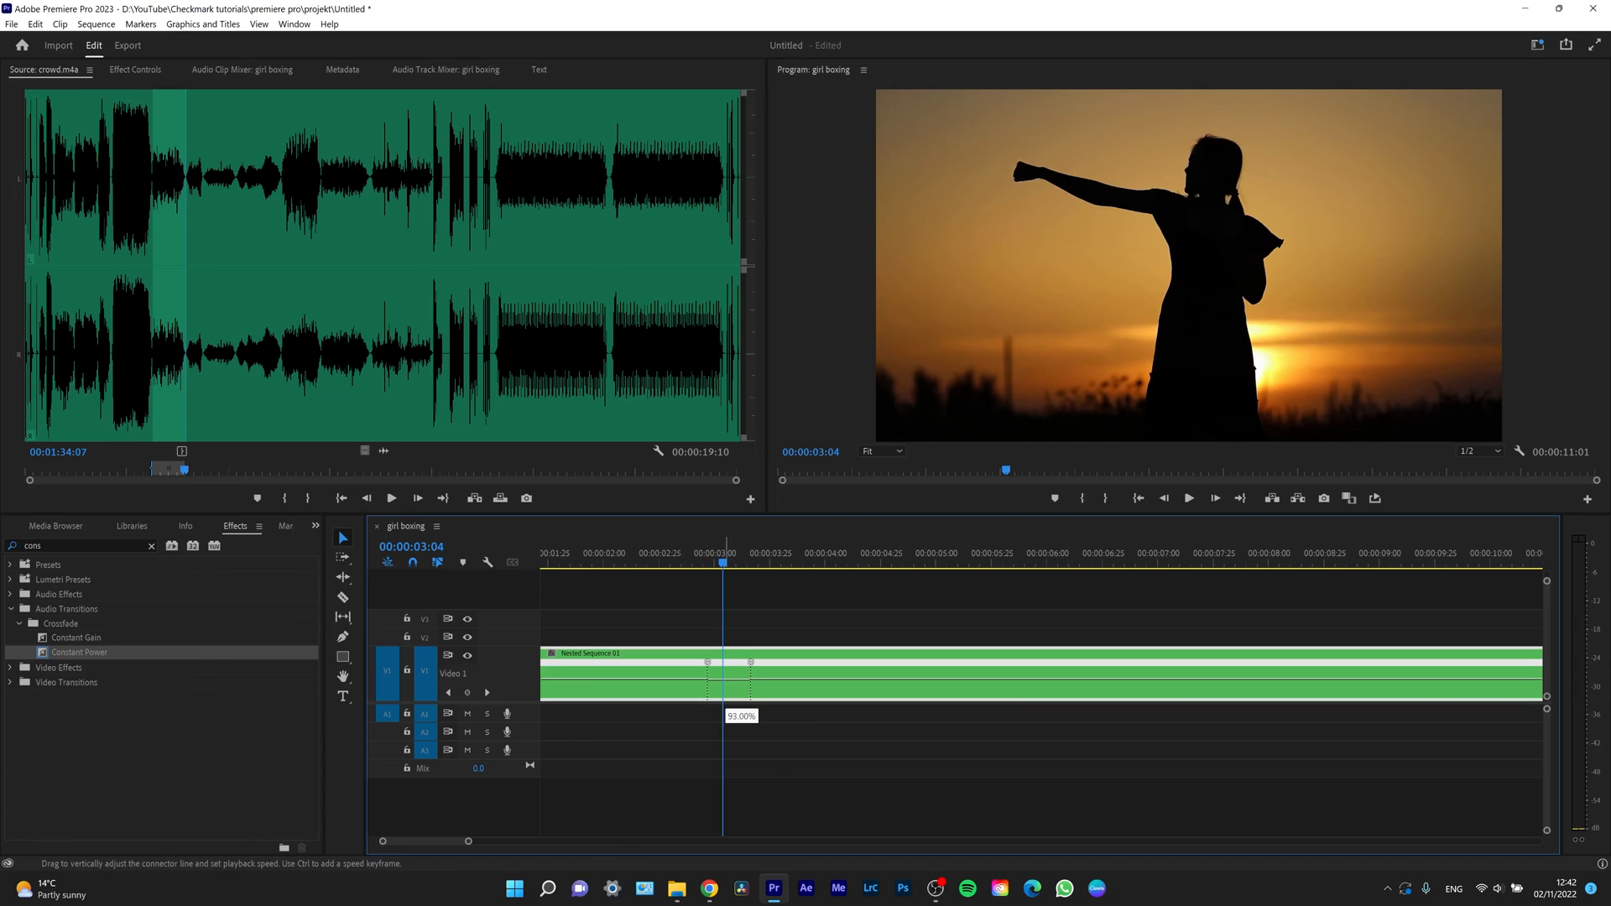
left_click_drag(740, 673, 740, 683)
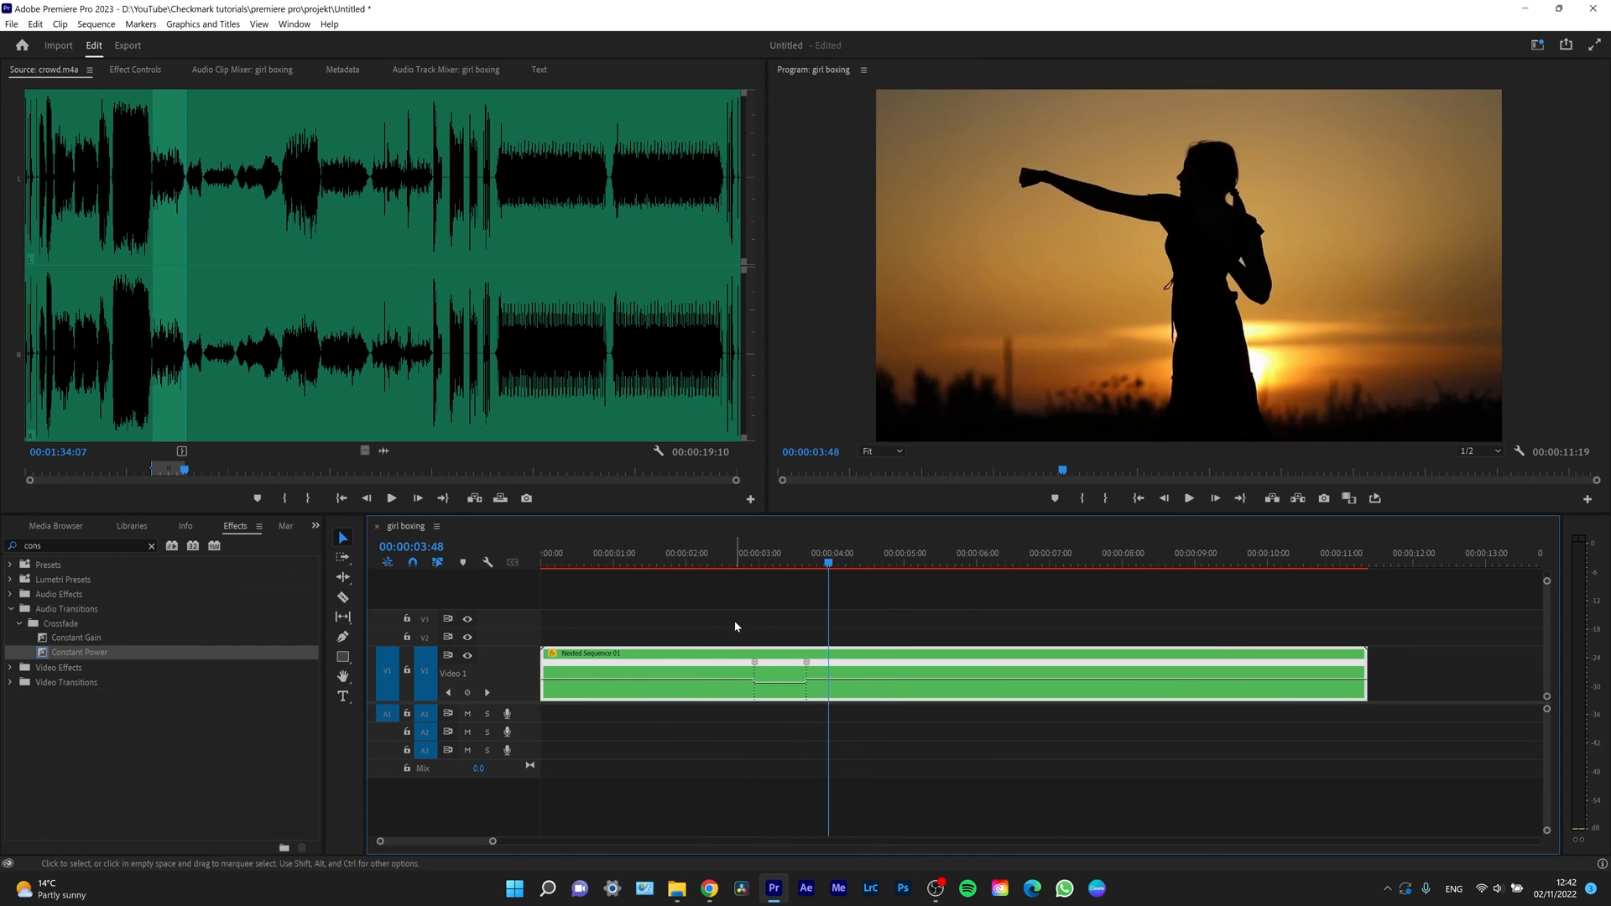
mouse_move(815, 667)
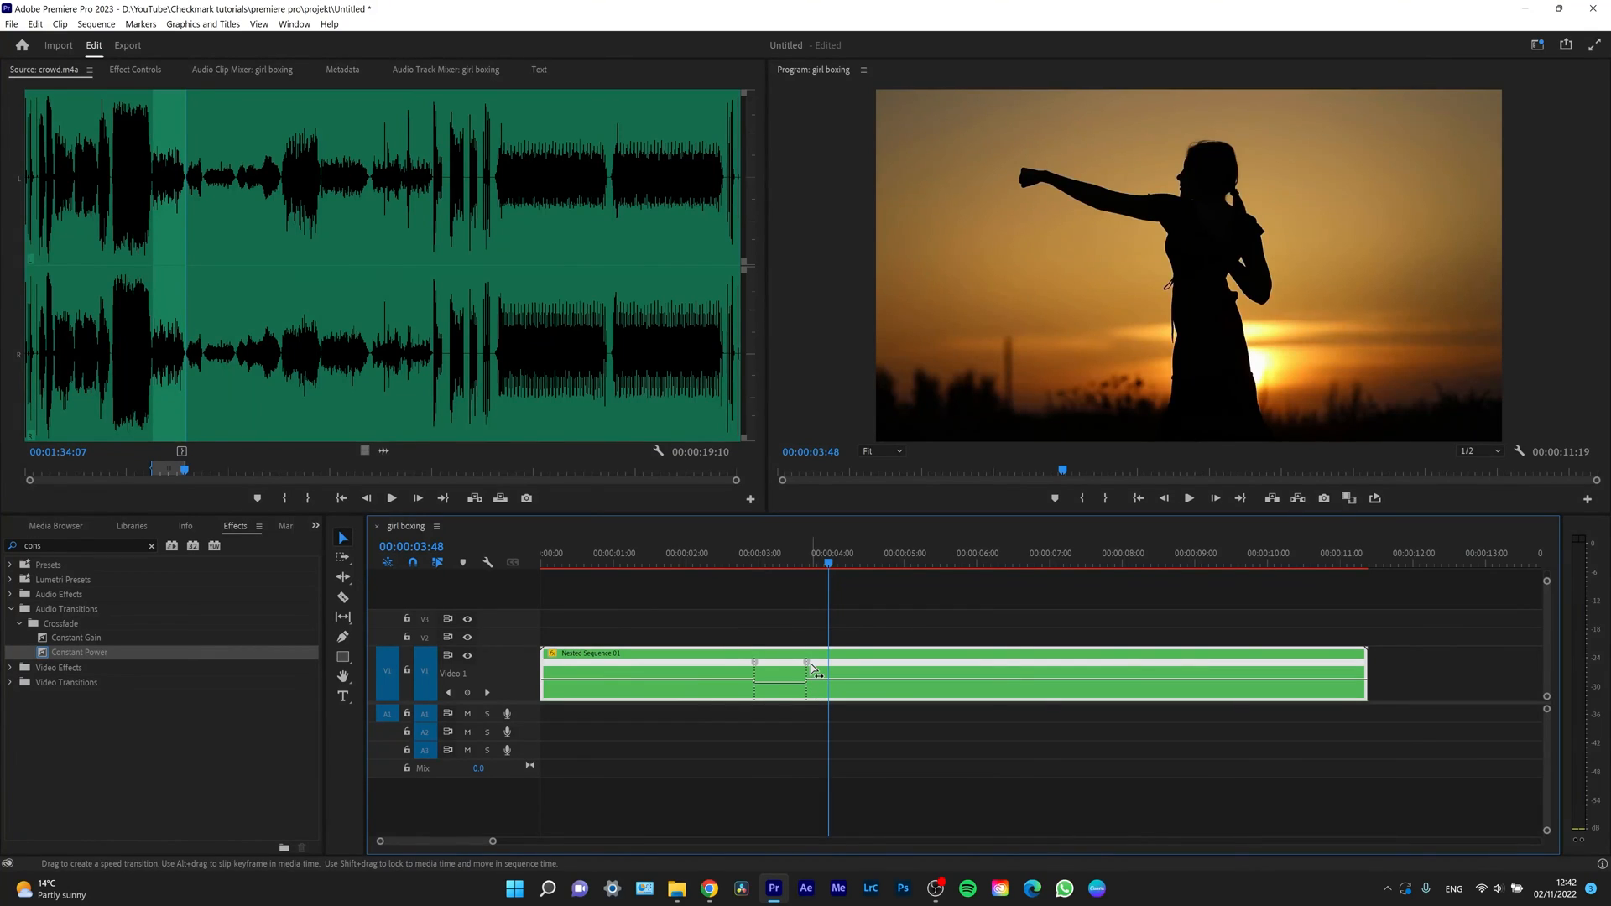
mouse_move(1166, 683)
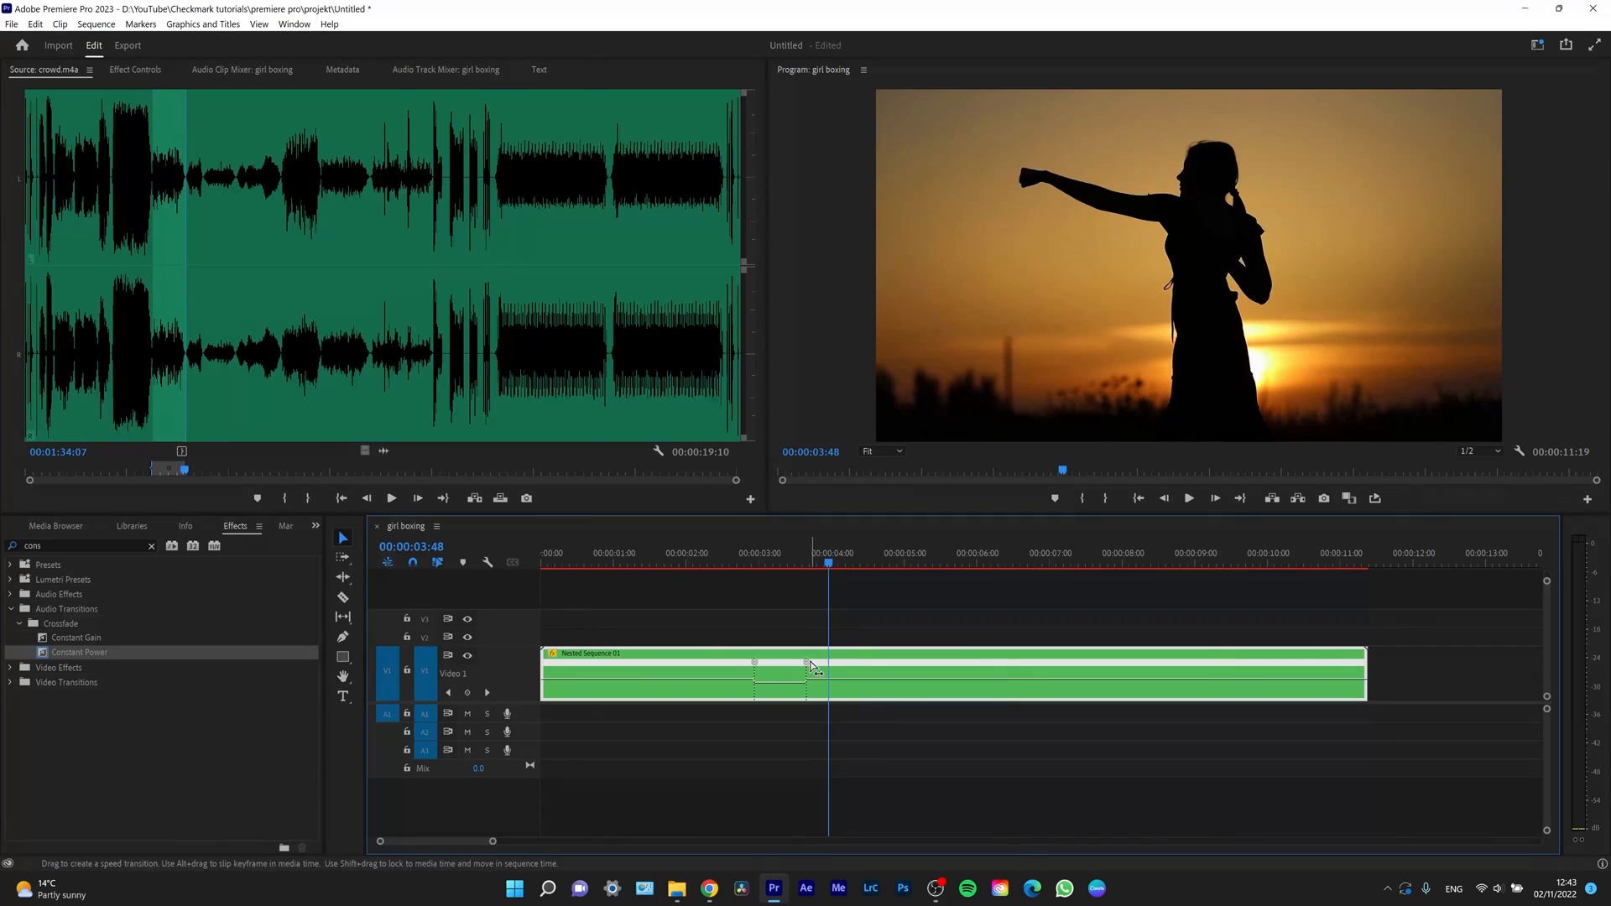
- Split the speed keyframe into a gradual ramp and raise the later section toward 138%
left_click_drag(807, 667, 822, 668)
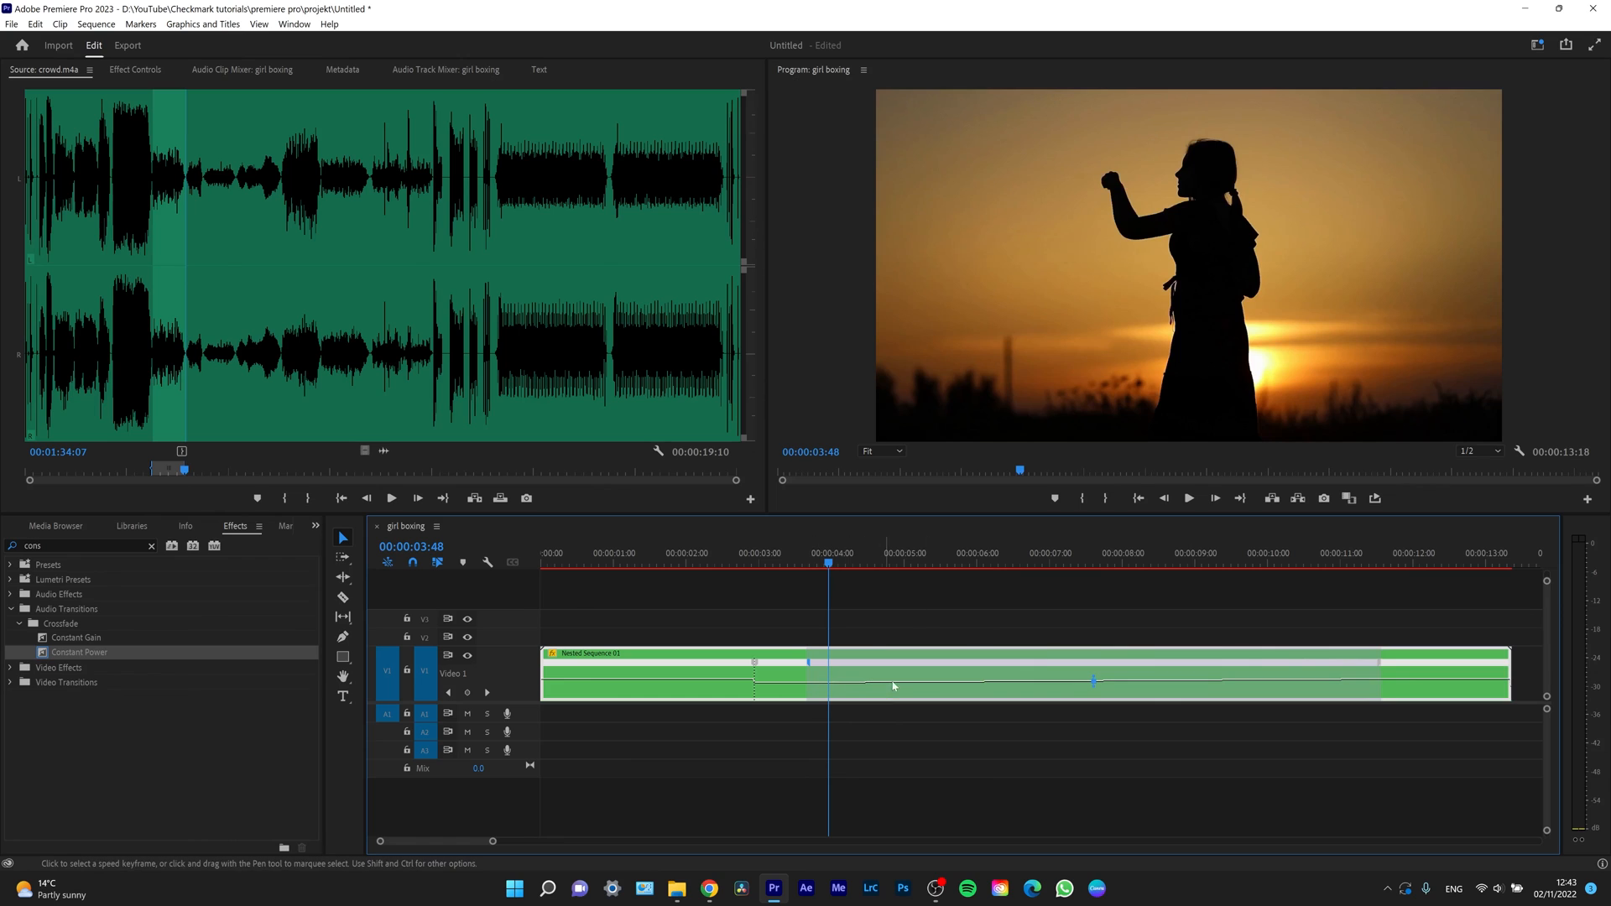
mouse_move(1318, 680)
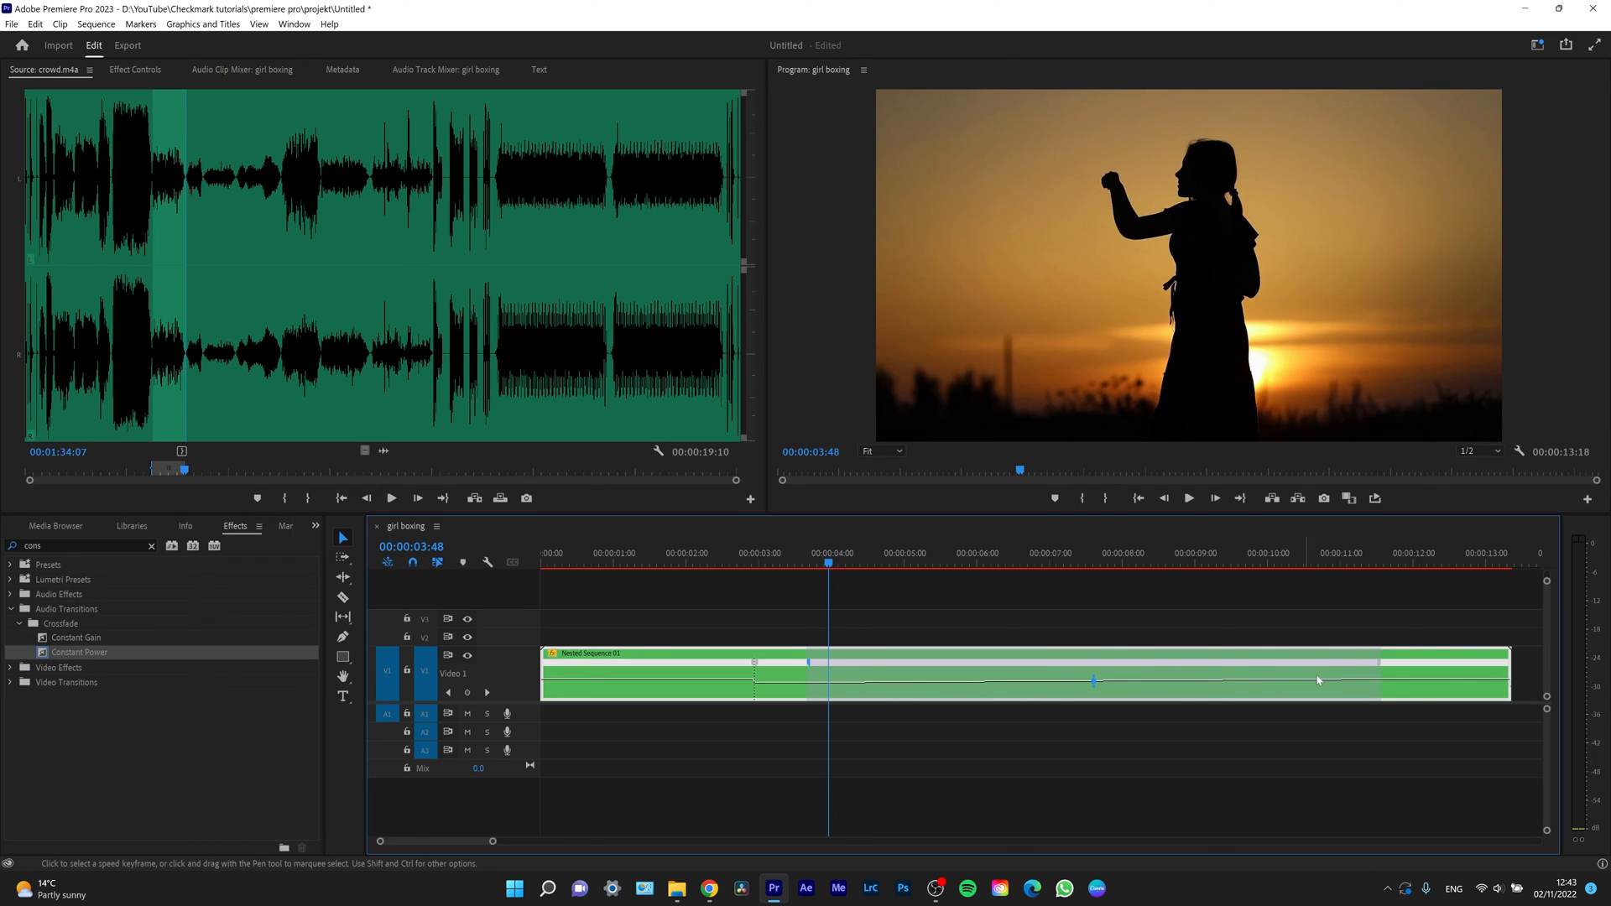
left_click_drag(1318, 681, 1355, 681)
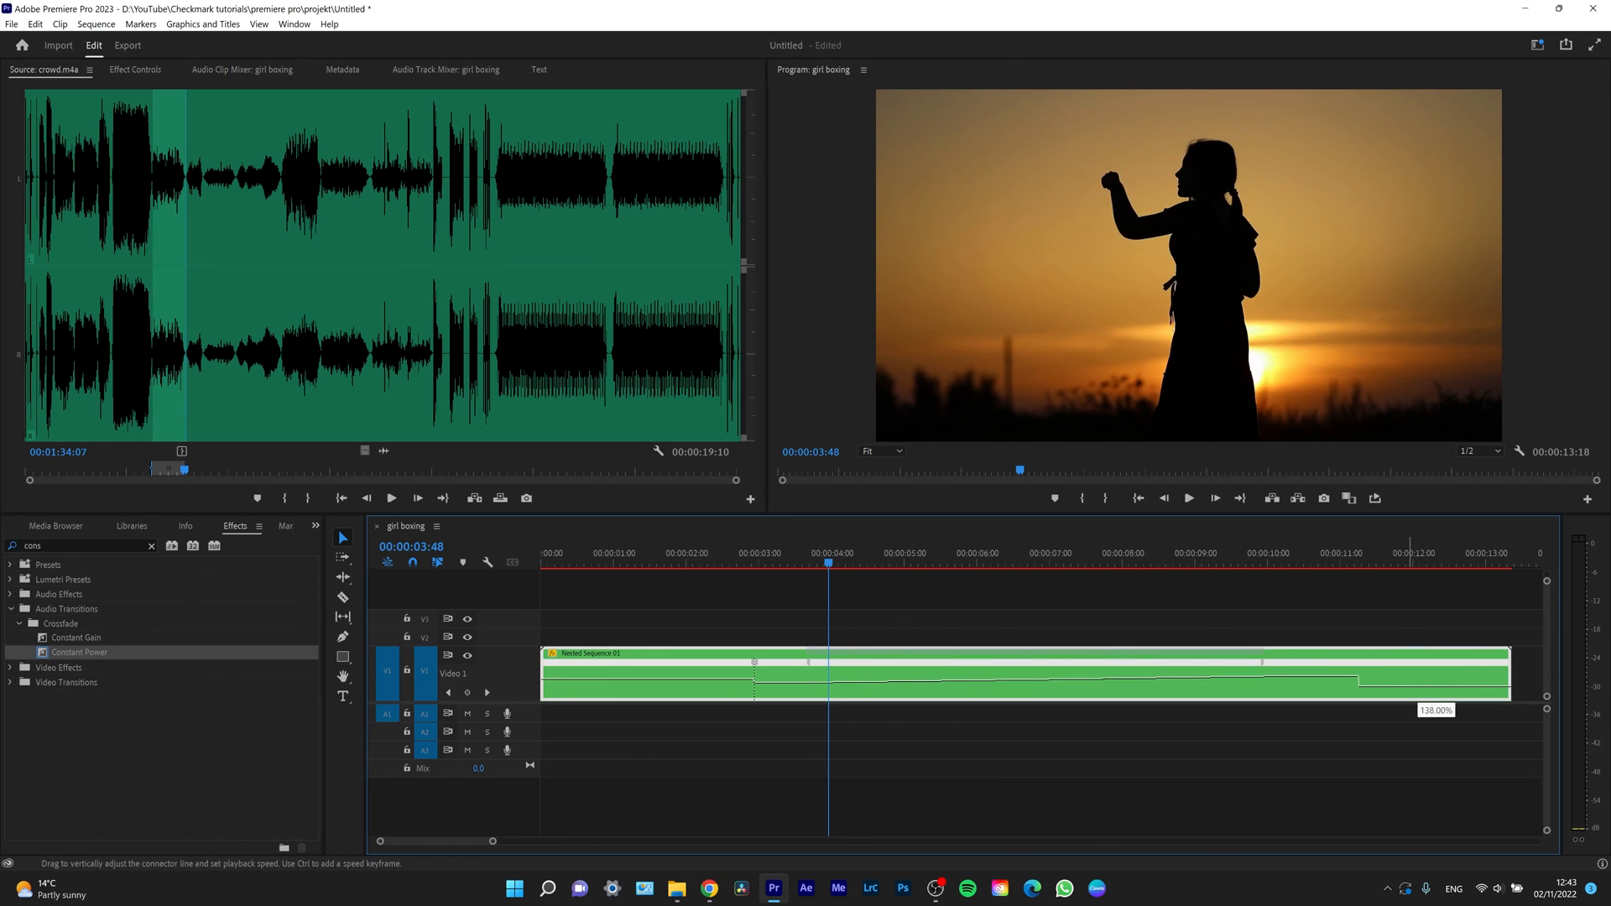